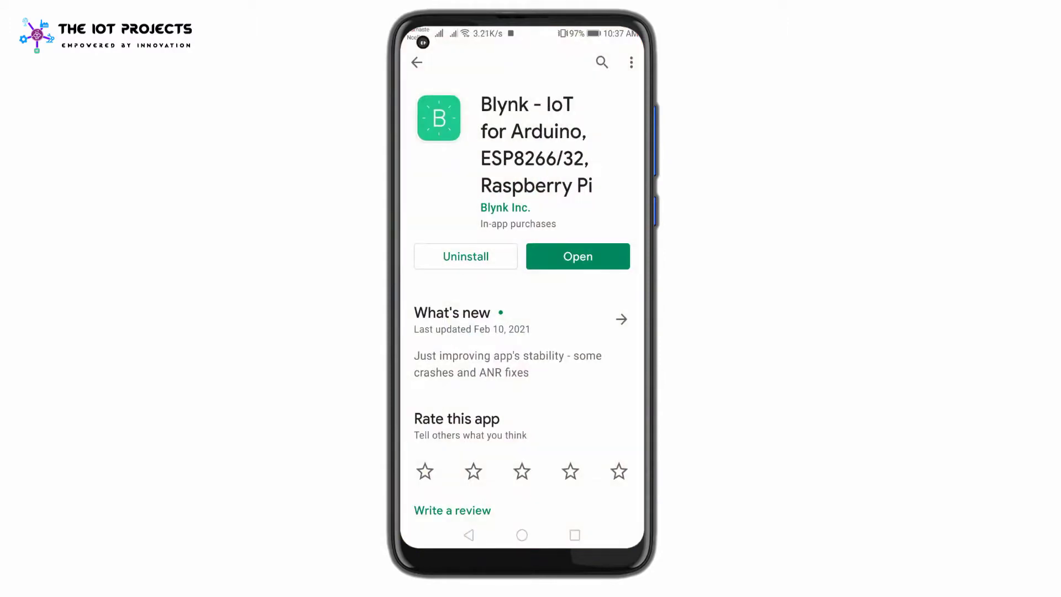
Step: Launch Blynk and start a new project named Weather Station
click(577, 257)
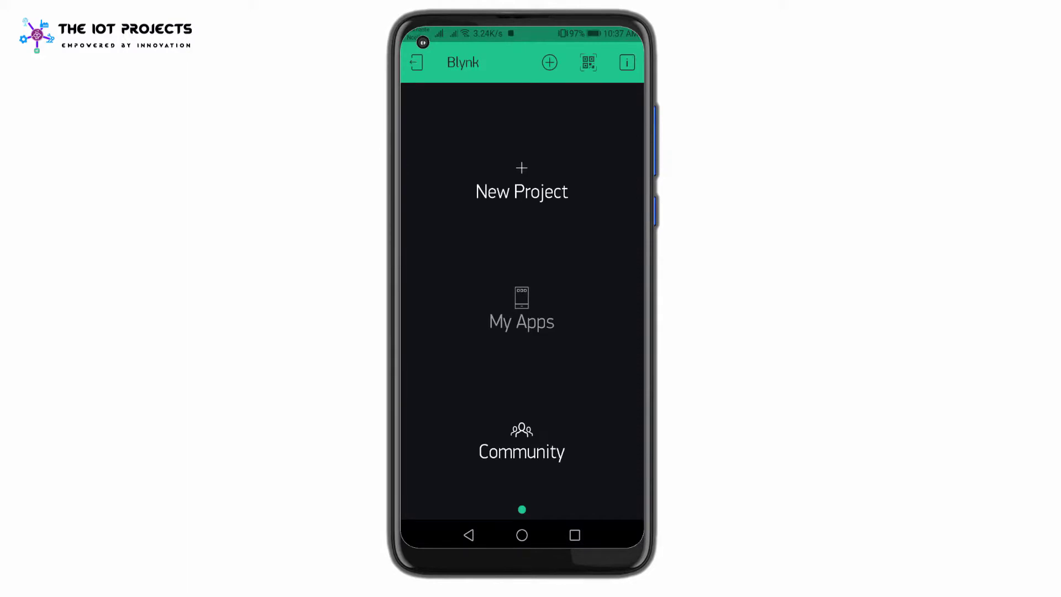
click(522, 190)
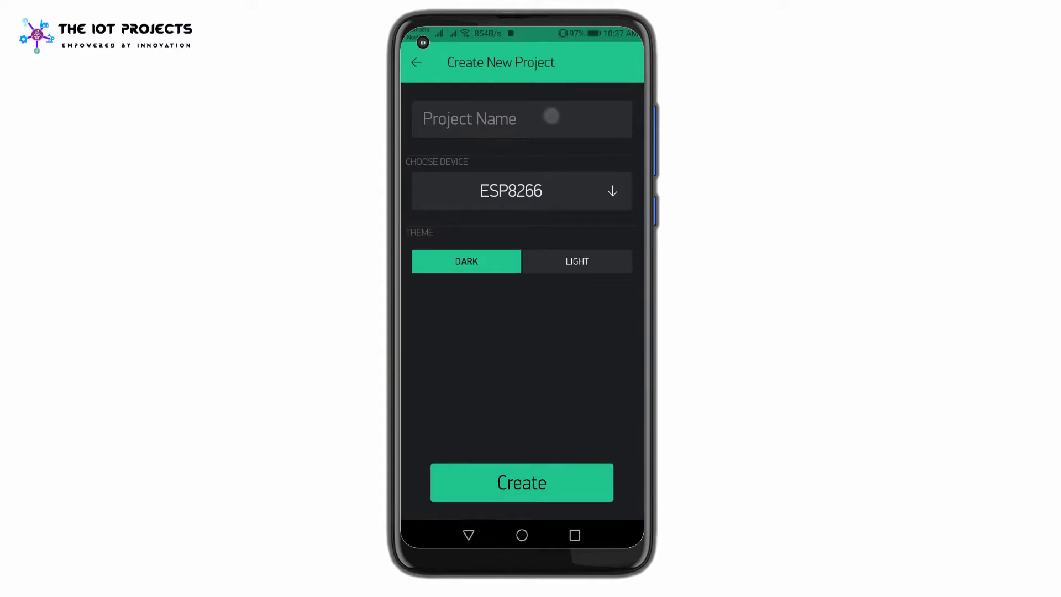
text(Weather Station)
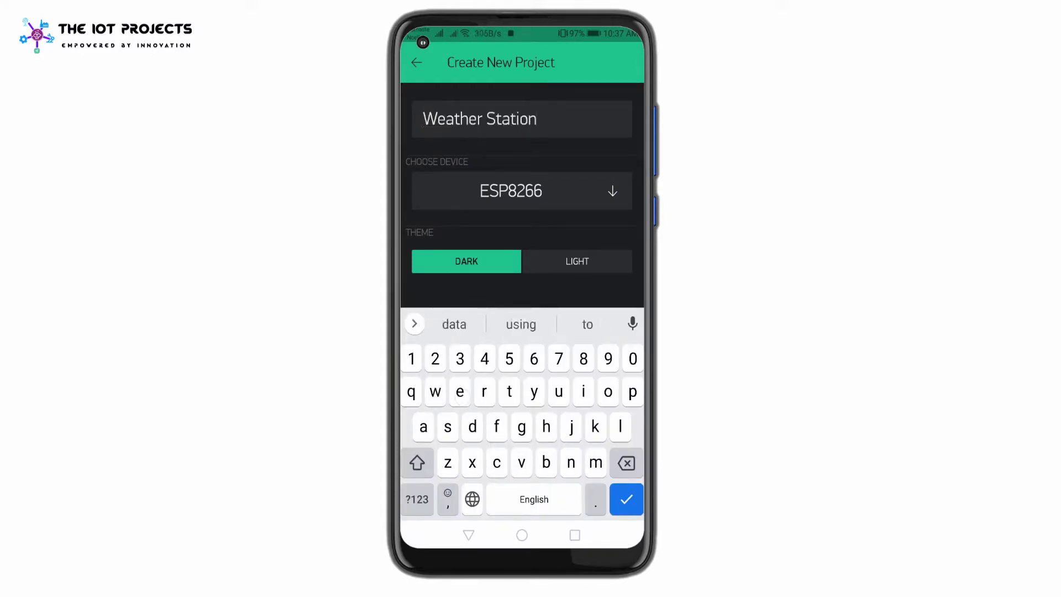
click(522, 191)
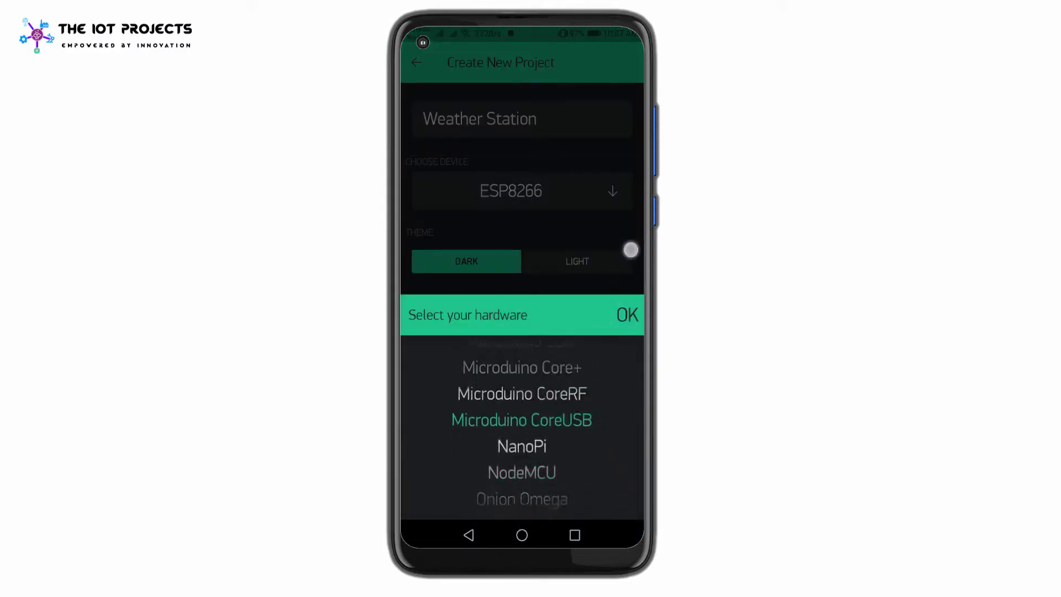
Step: Choose NodeMCU over Wi-Fi, create the project and dismiss the Auth Token notice
scroll(down, 3)
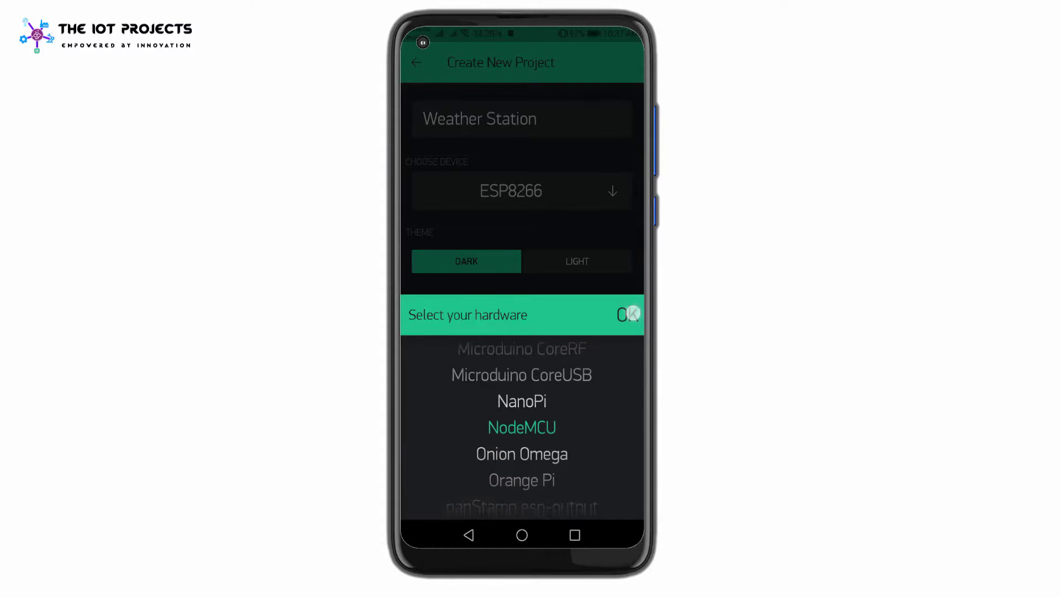
click(522, 427)
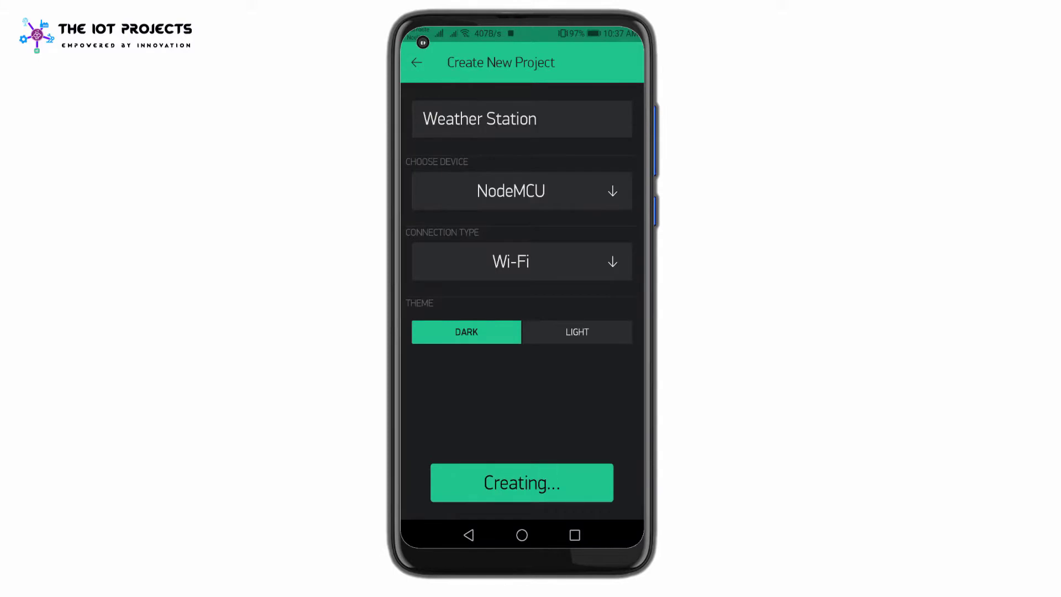
click(522, 482)
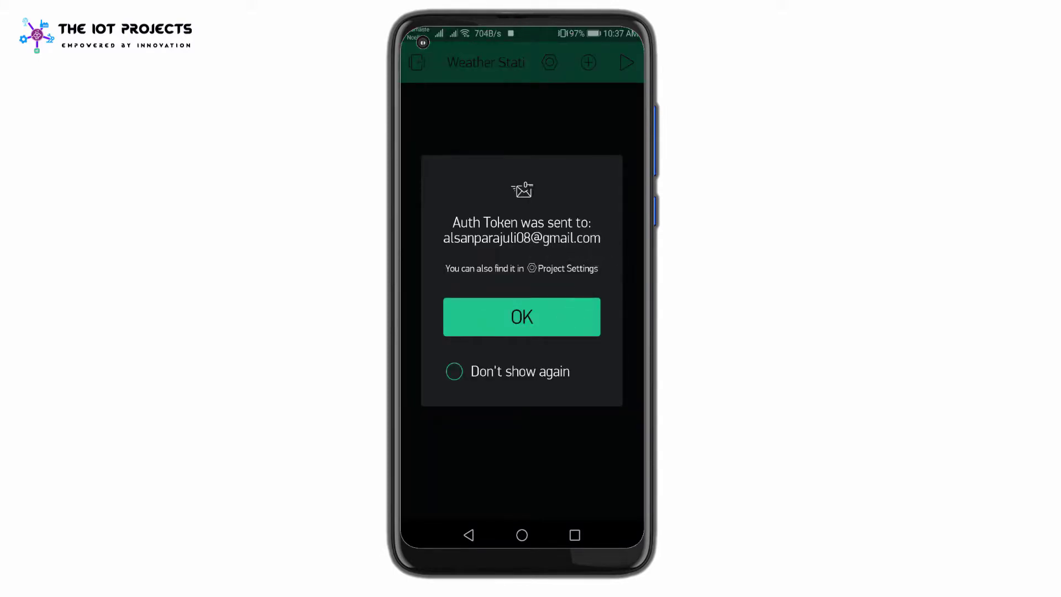
click(522, 316)
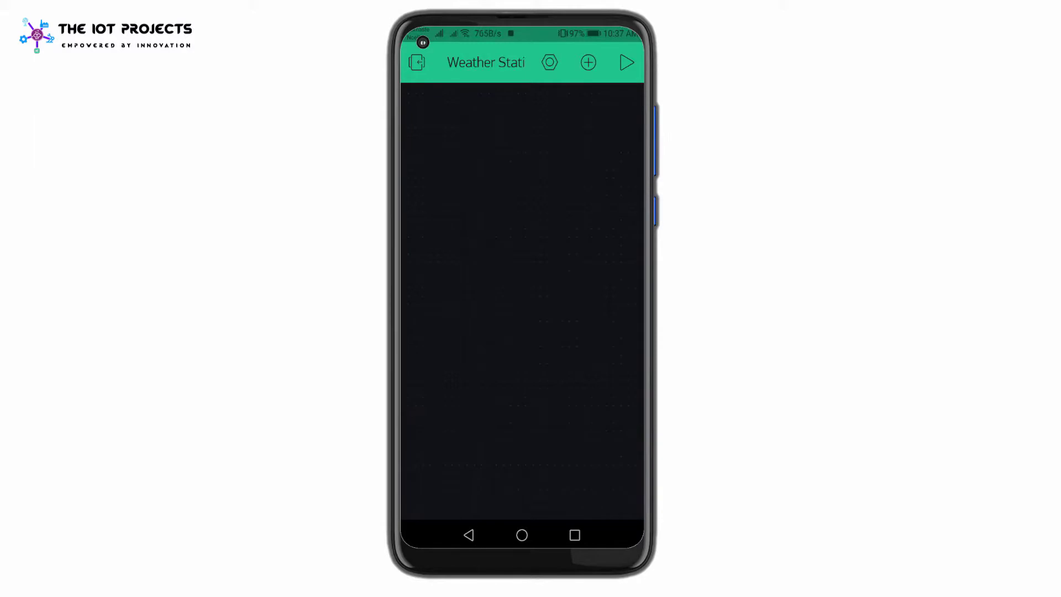
Step: Add the first gauge and name it Temperature on V1 with a 0–100 range
click(587, 62)
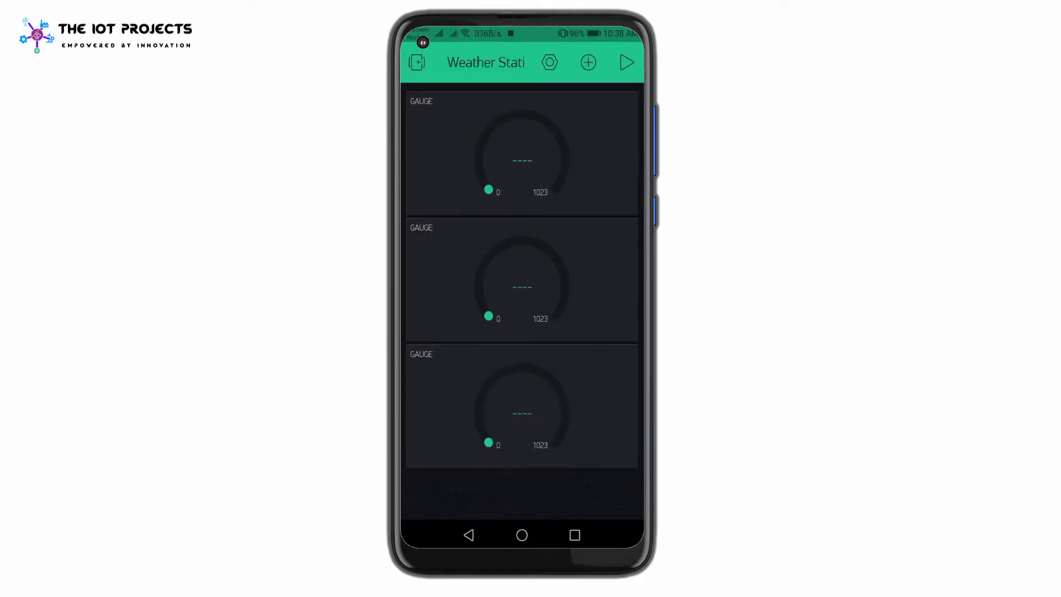
click(521, 160)
text(Temp)
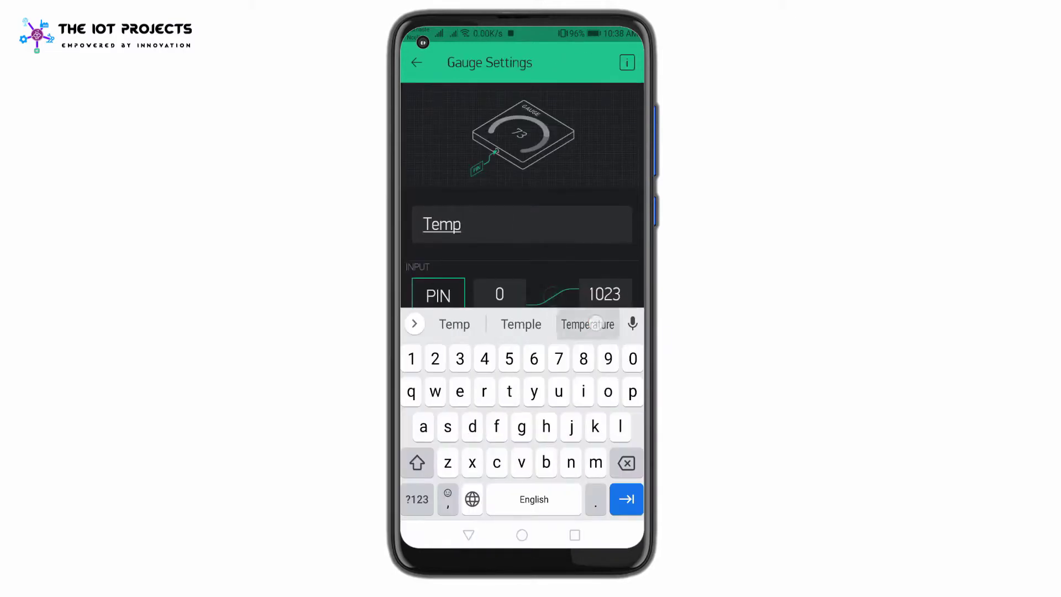
click(438, 294)
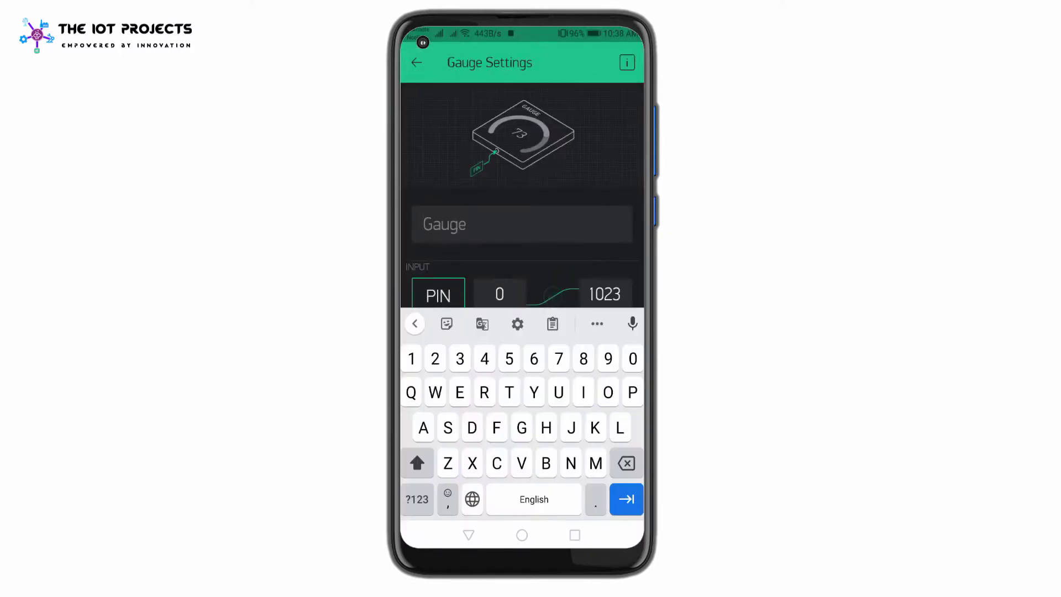
Step: Set the second gauge as Pressure on virtual pin V2 labelled hPa
click(438, 294)
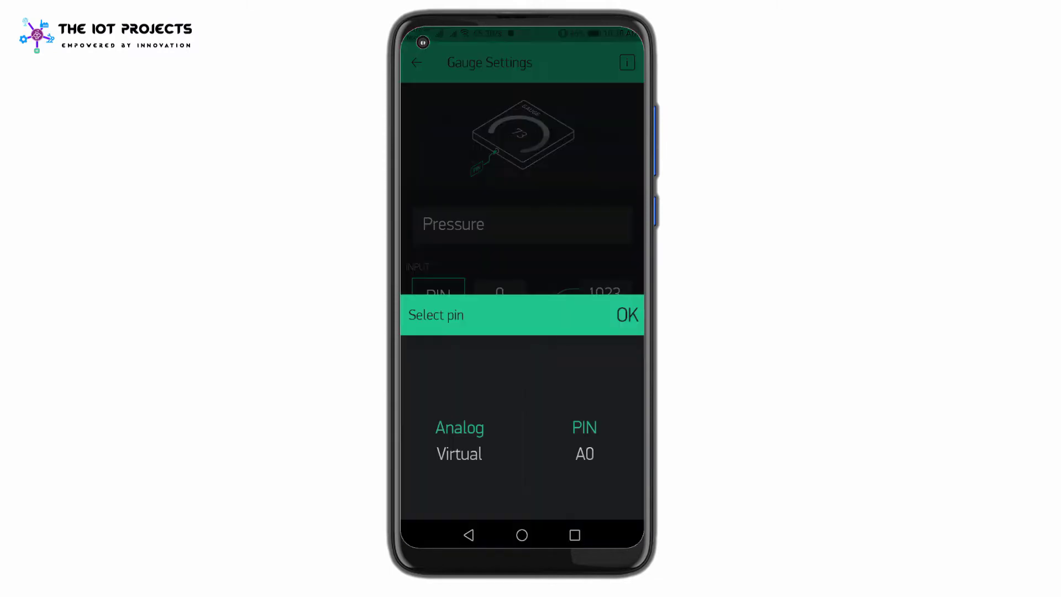
click(459, 453)
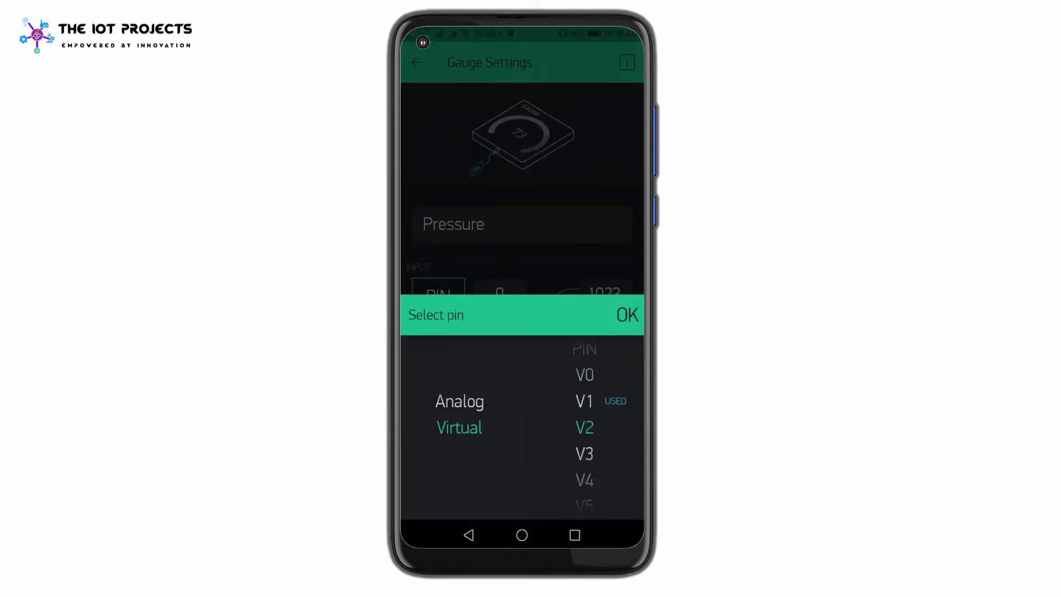
click(627, 314)
text(/pin/)
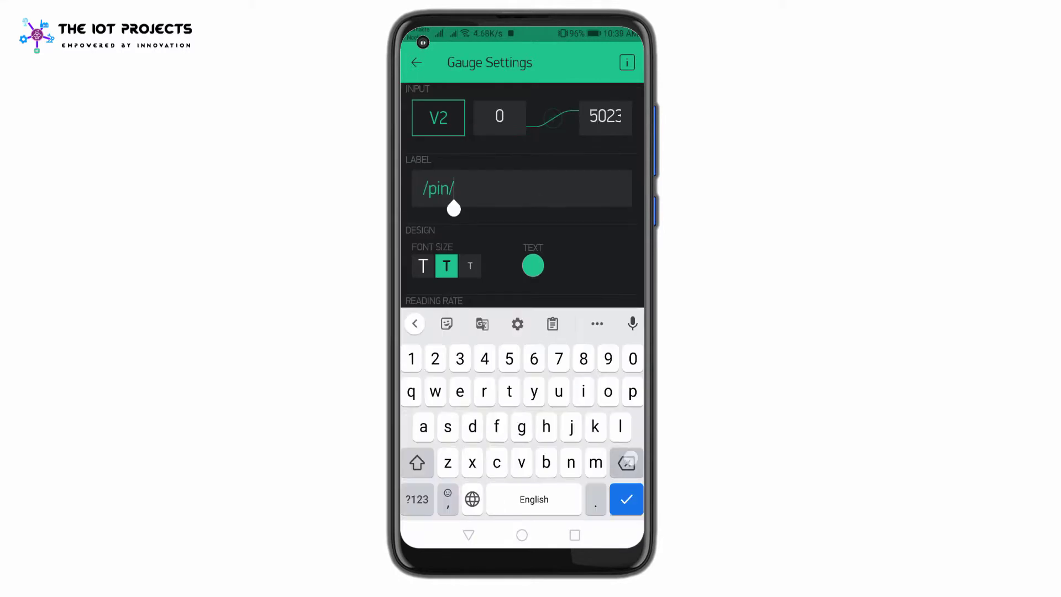
text(hPa)
text(Alt)
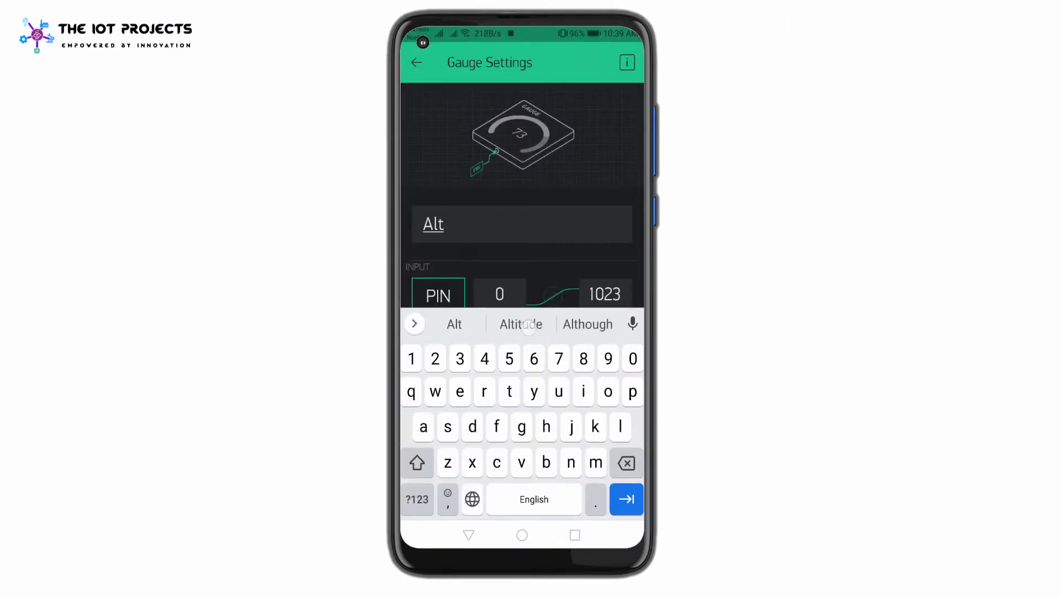
Step: Set the third gauge as Altitude on V3 (0–5023) and confirm its reading rate
click(438, 294)
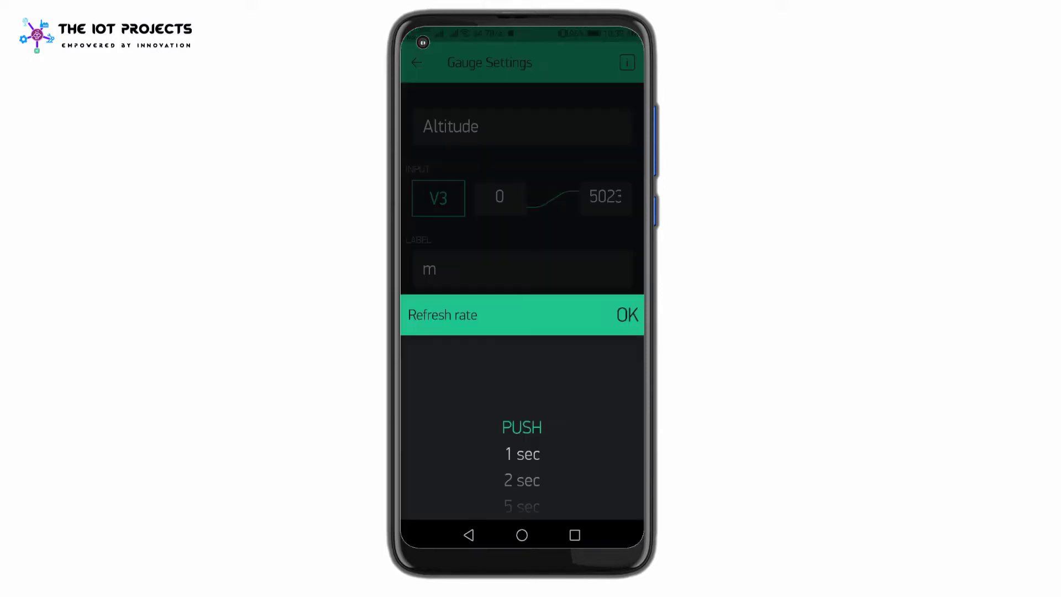
click(627, 315)
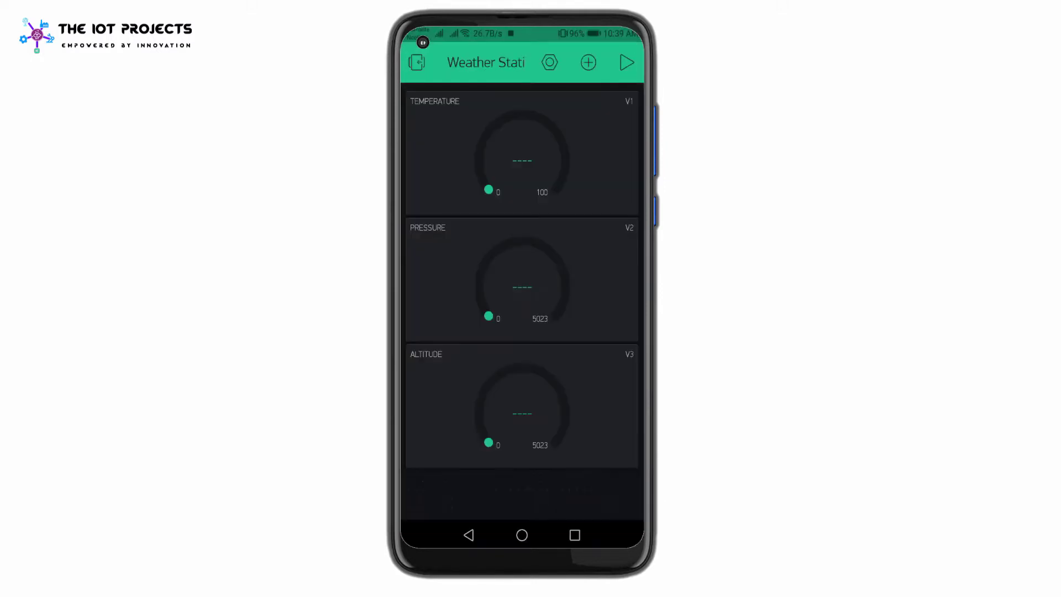
click(625, 62)
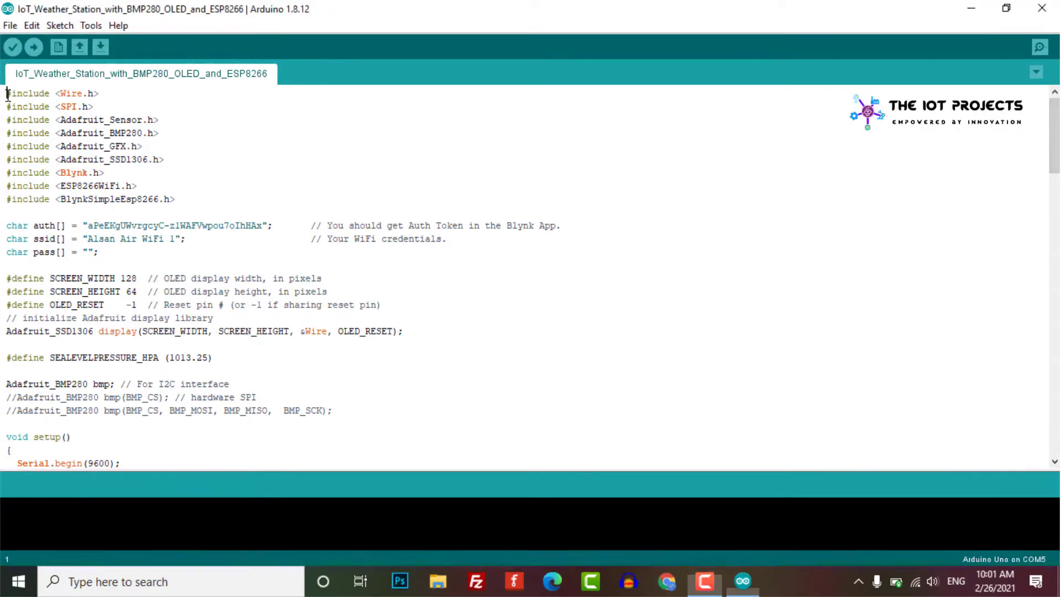
drag(6, 93, 175, 199)
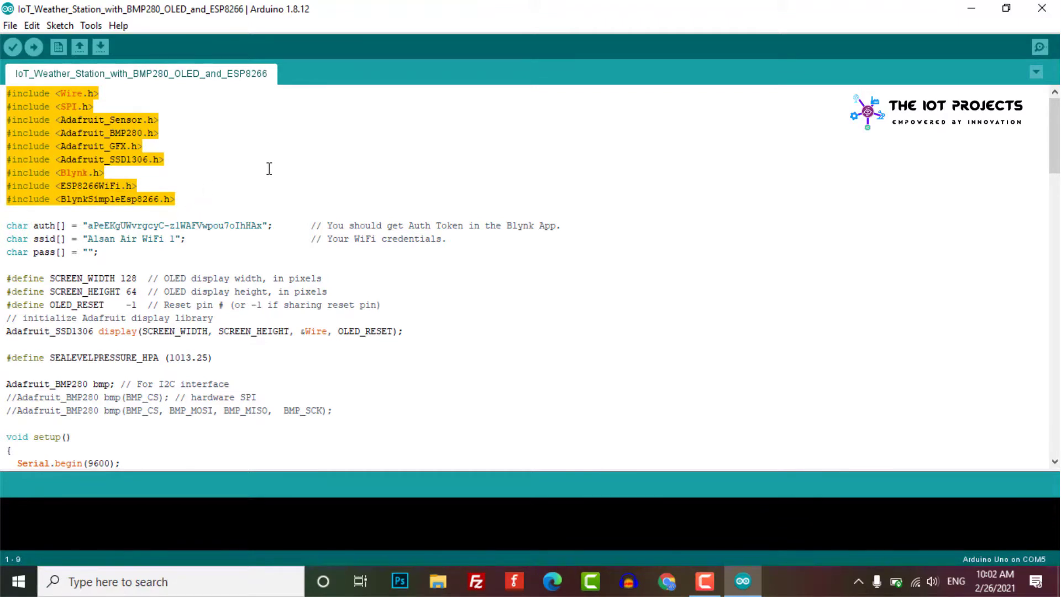
click(5, 133)
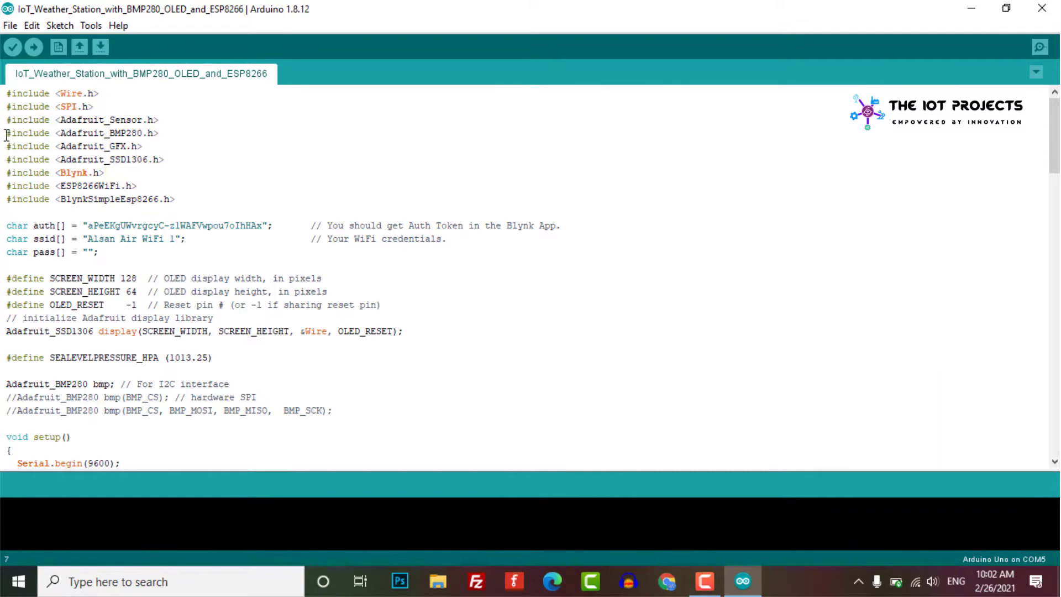
triple_click(83, 133)
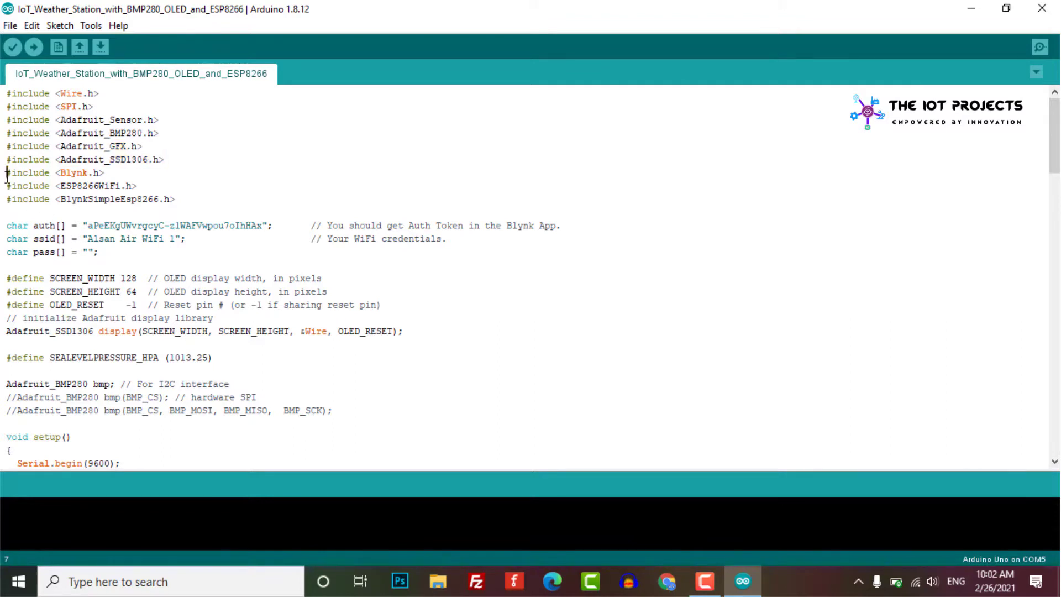
drag(6, 173, 115, 185)
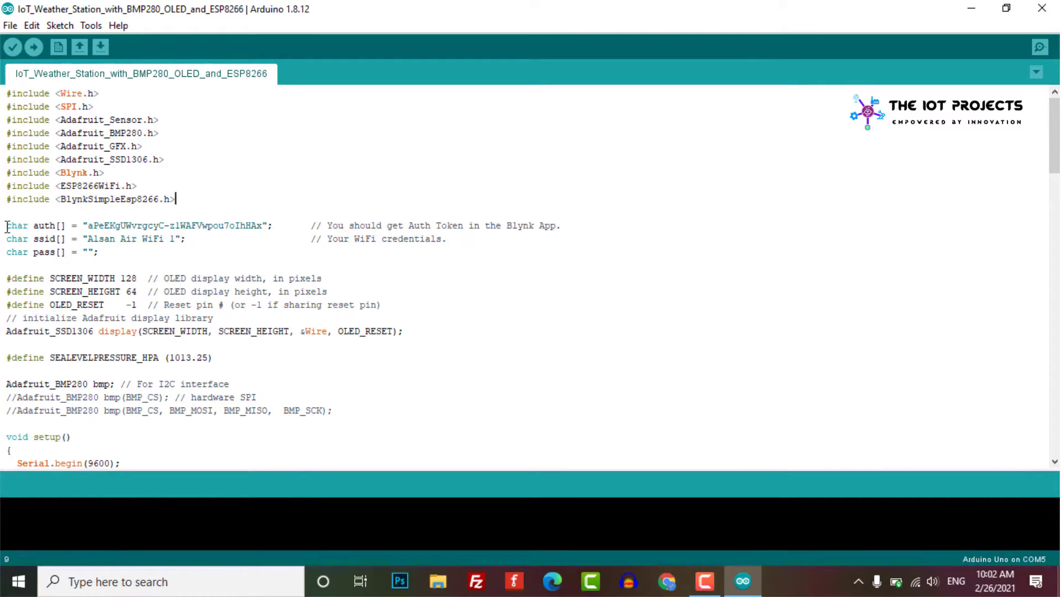
drag(7, 226, 99, 252)
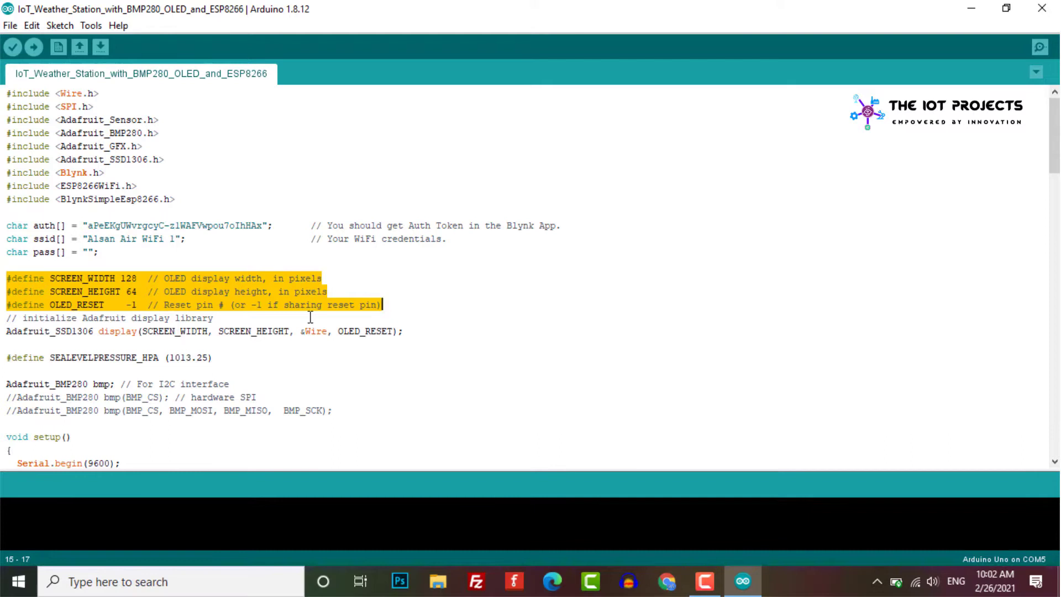
click(5, 332)
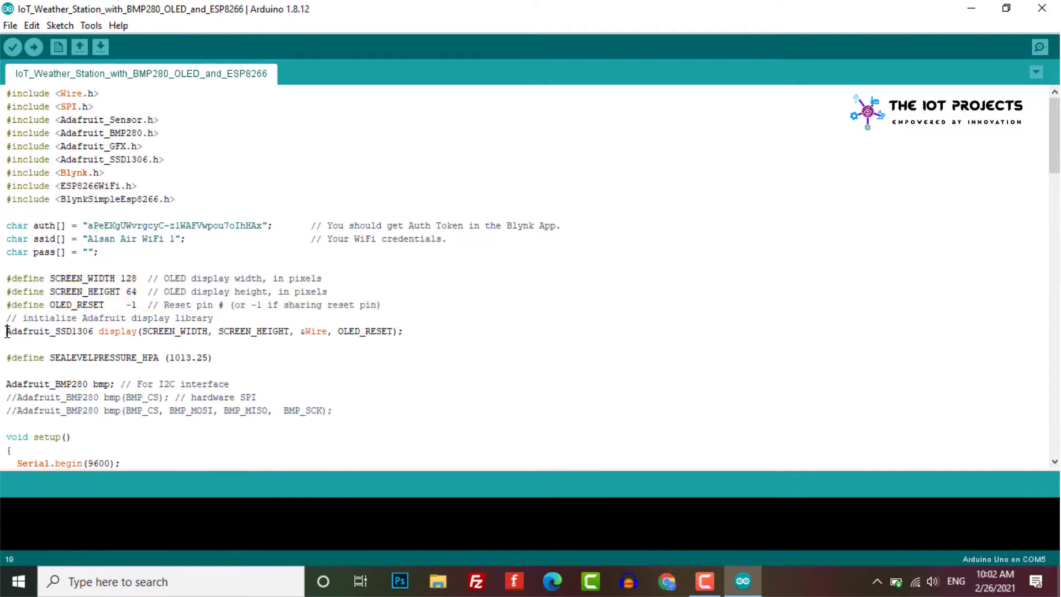
drag(7, 331, 223, 410)
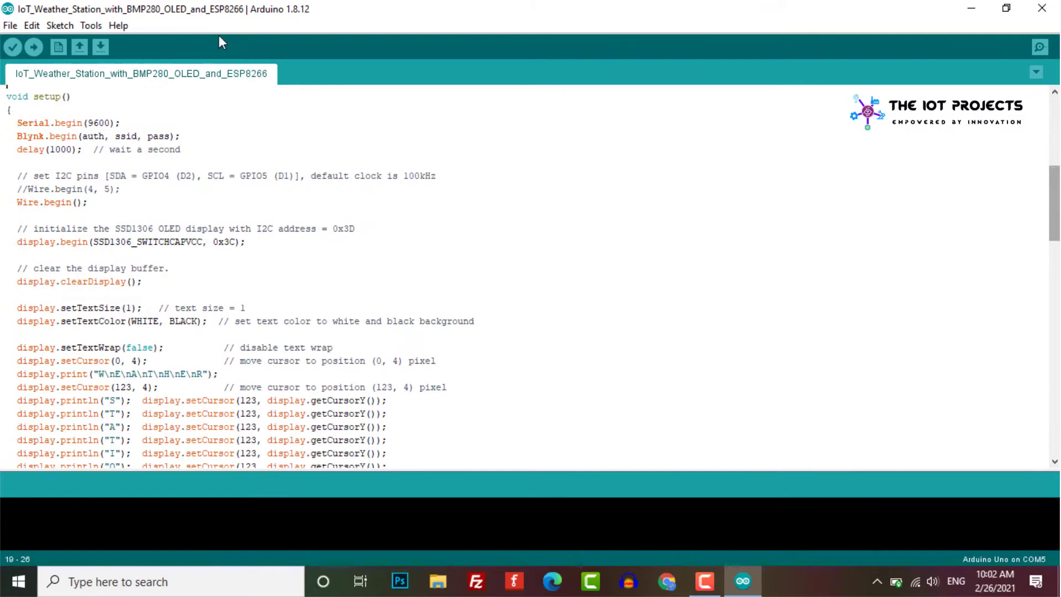
Step: Review loop() with Blynk.run() and virtualWrite calls sending temp, pres, alti to V1, V2, V3
drag(17, 123, 181, 149)
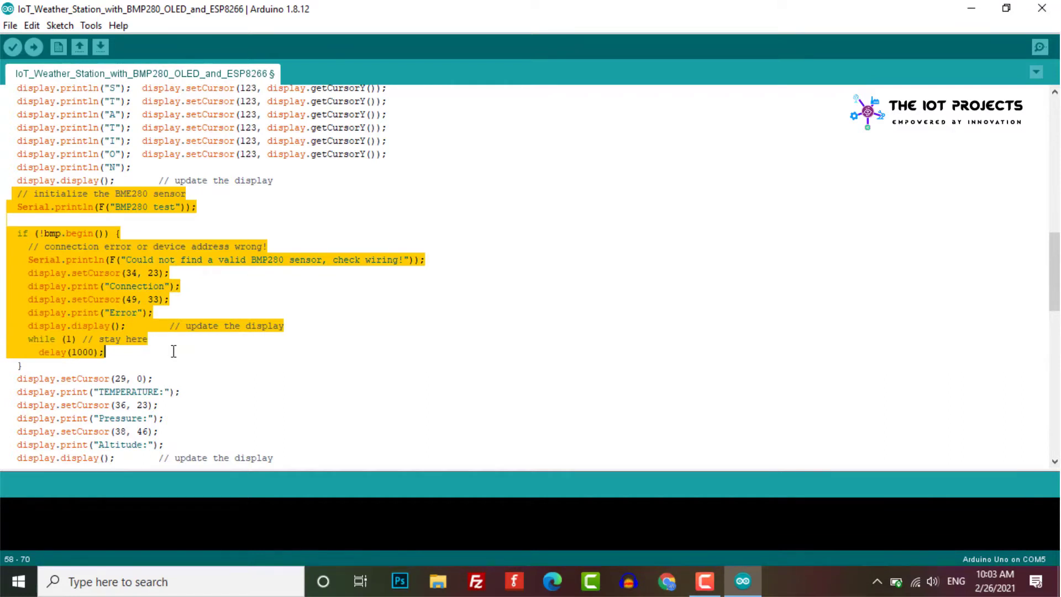
mouse_move(1040, 256)
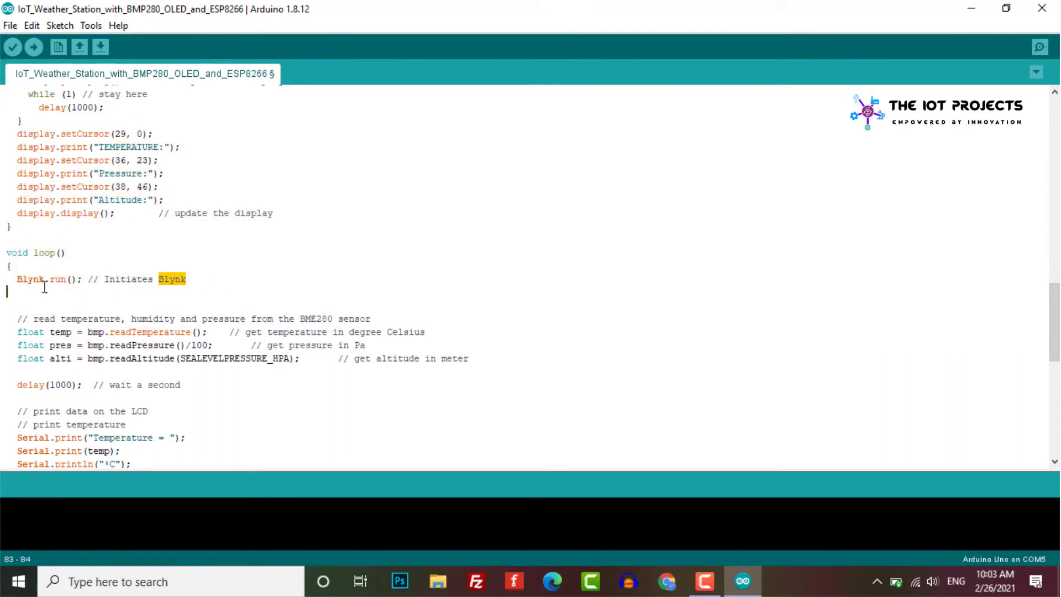
click(188, 278)
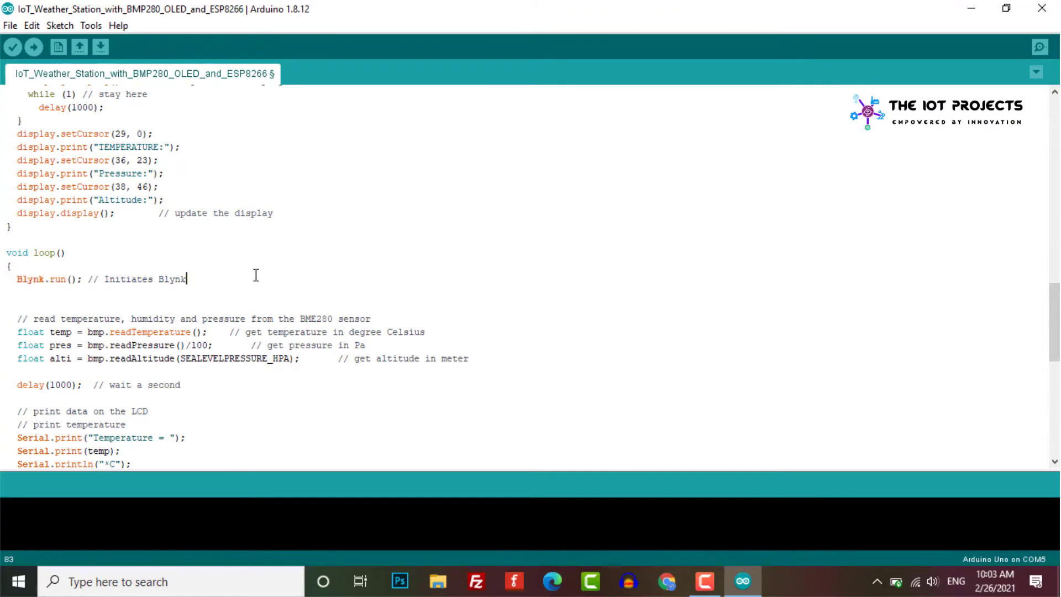
drag(17, 331, 203, 345)
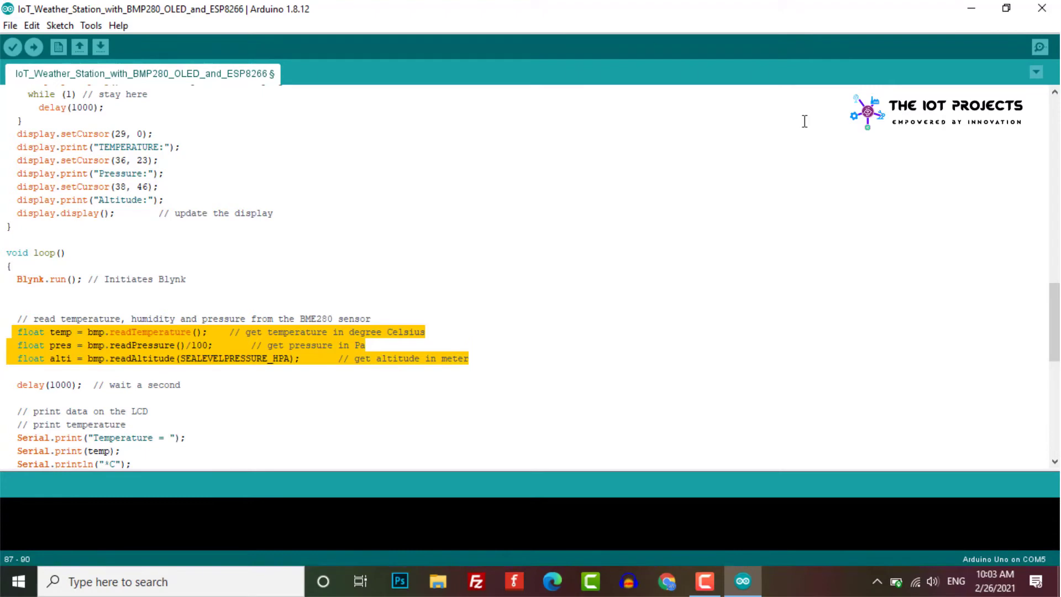
scroll(down, 3)
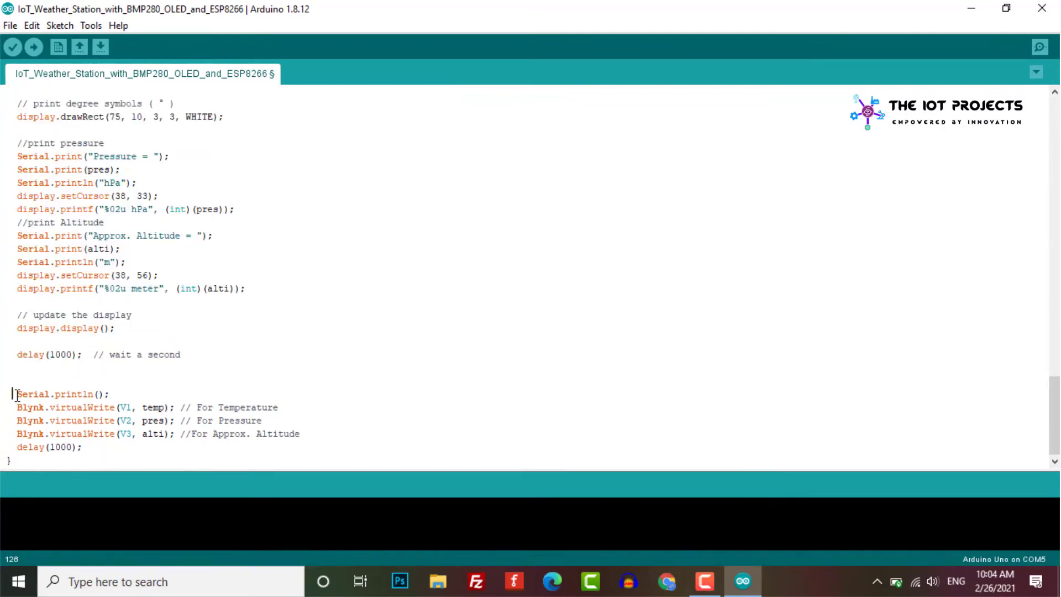
drag(12, 394, 192, 420)
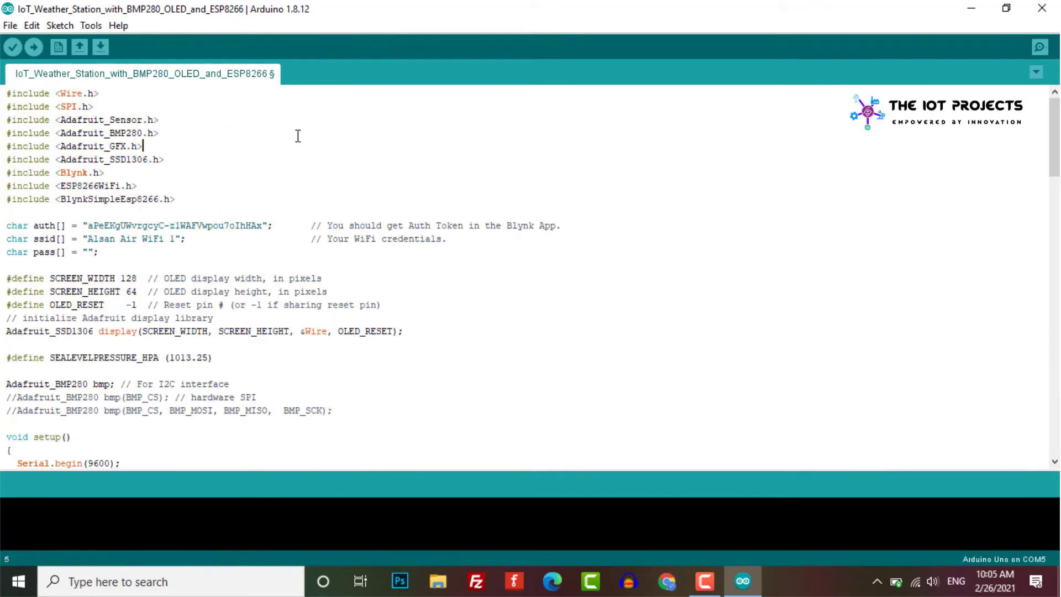
Step: Select NodeMCU 1.0 (ESP-12E Module) on COM5 and start compiling and uploading the sketch
click(91, 25)
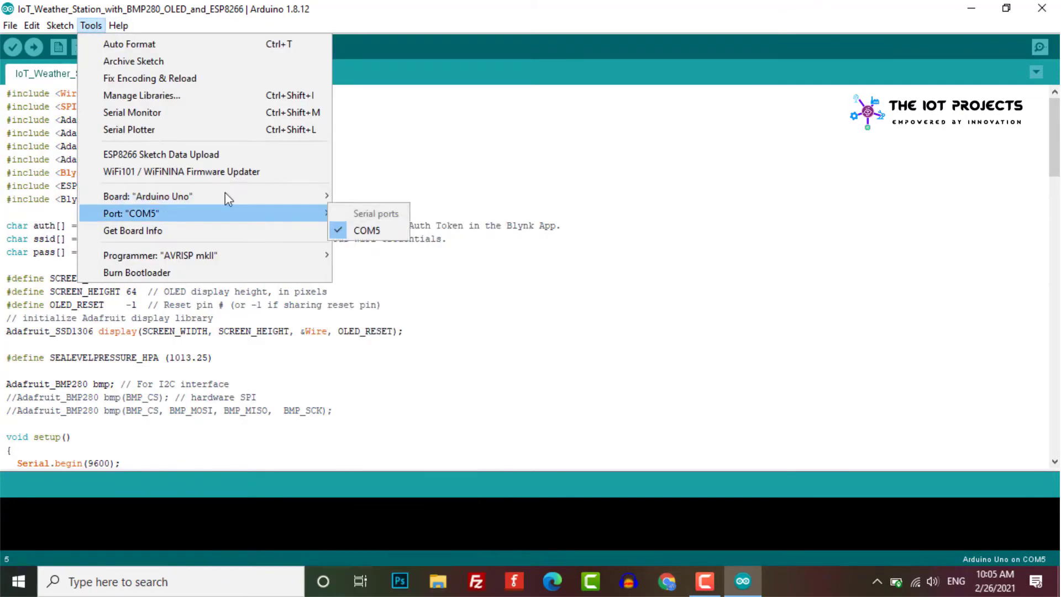
mouse_move(155, 197)
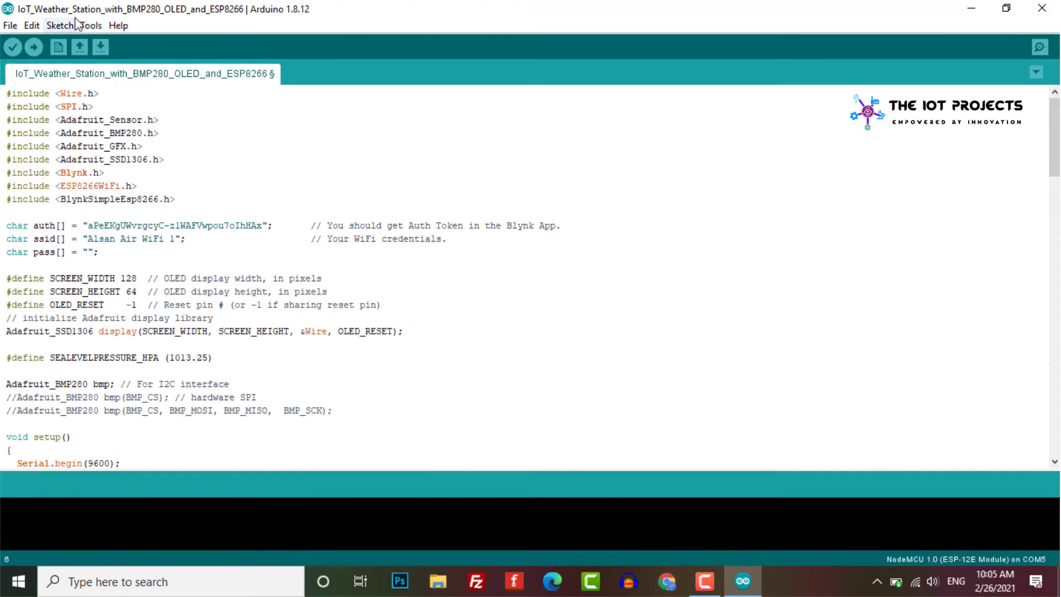
click(99, 24)
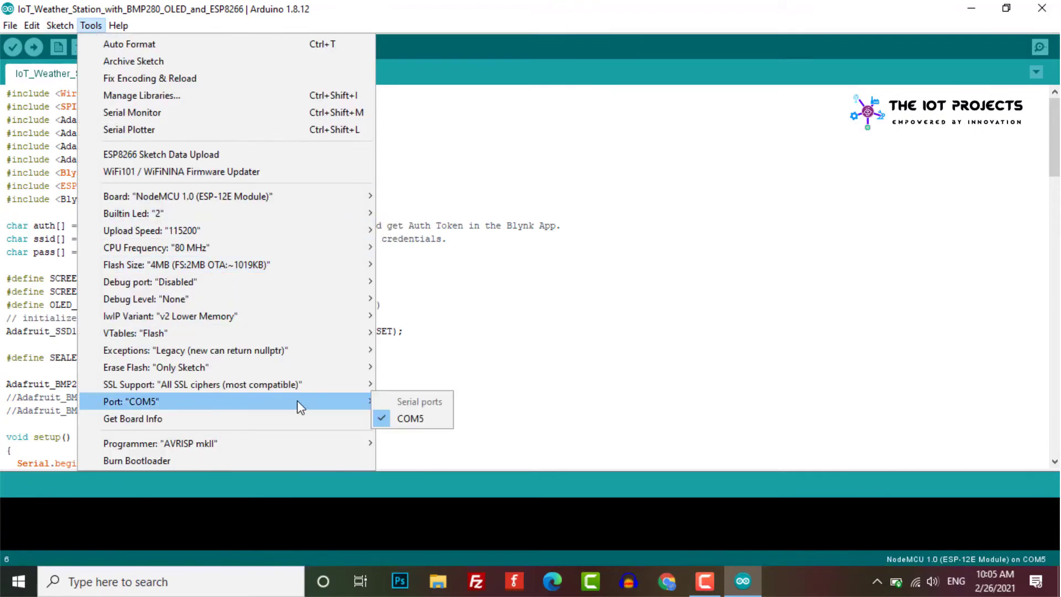
click(410, 418)
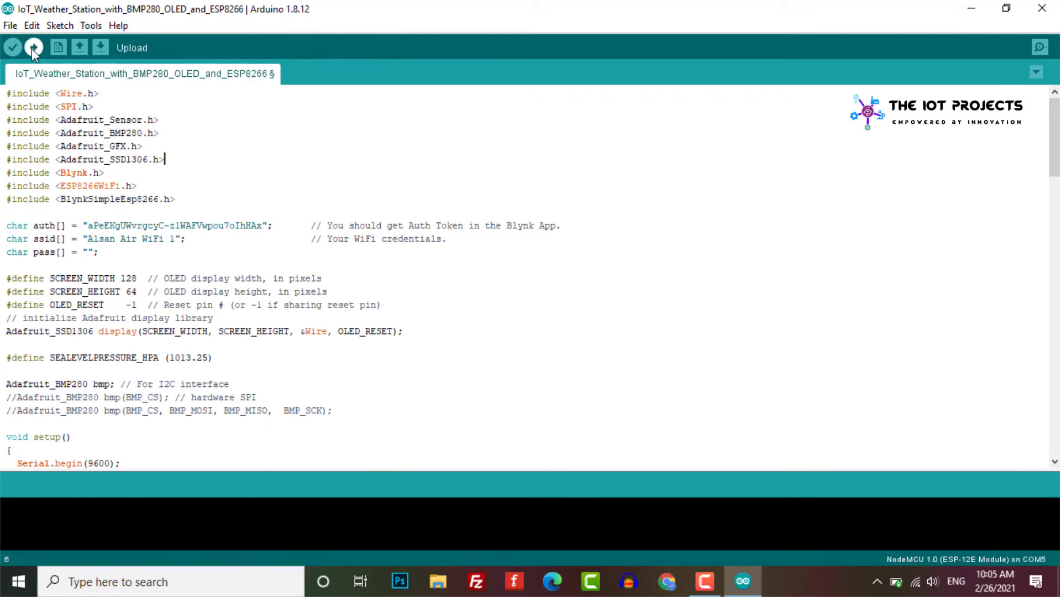
click(31, 47)
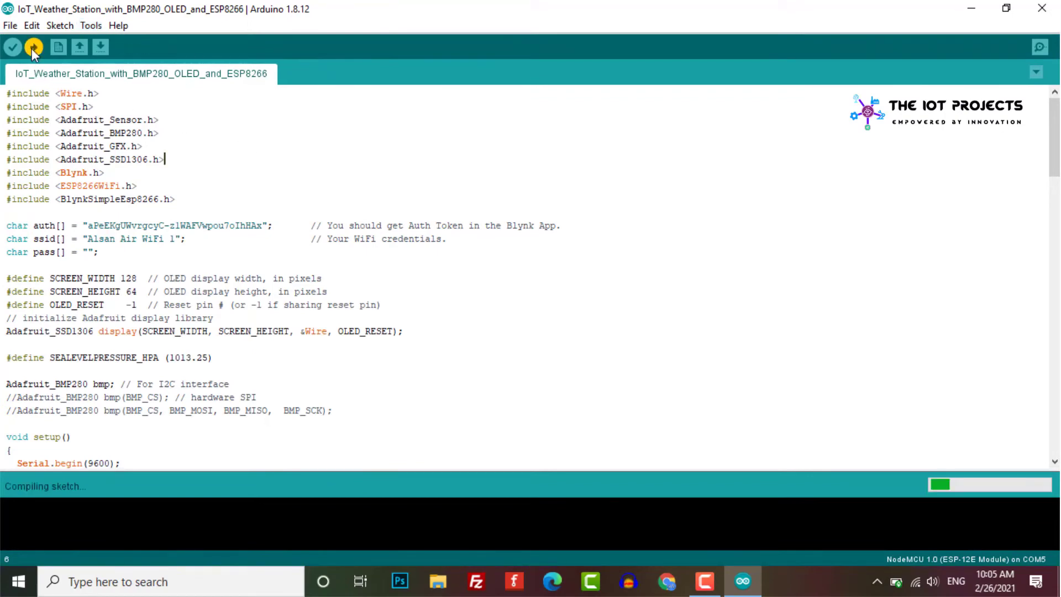